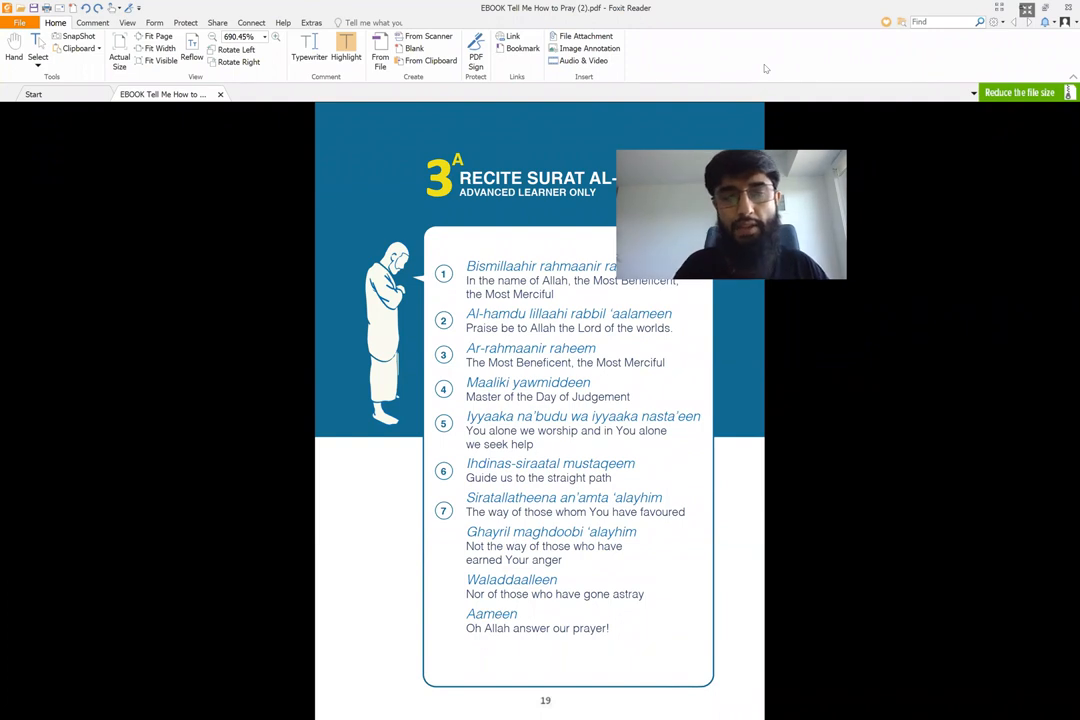
pyautogui.moveTo(895, 97)
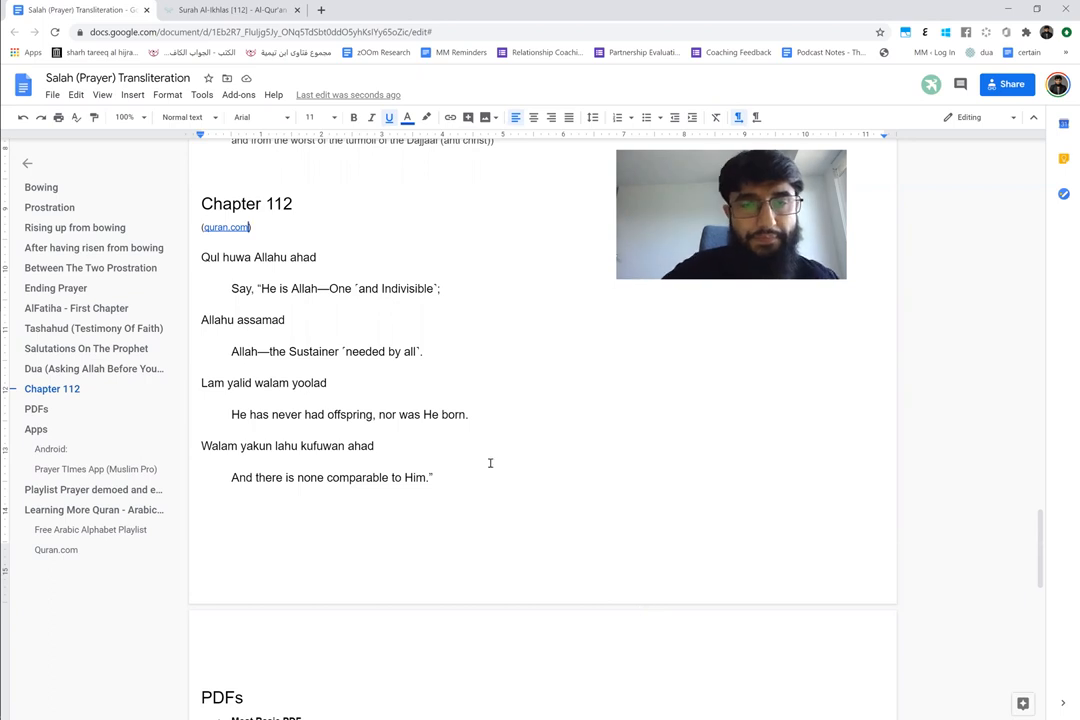
pyautogui.moveTo(431, 451)
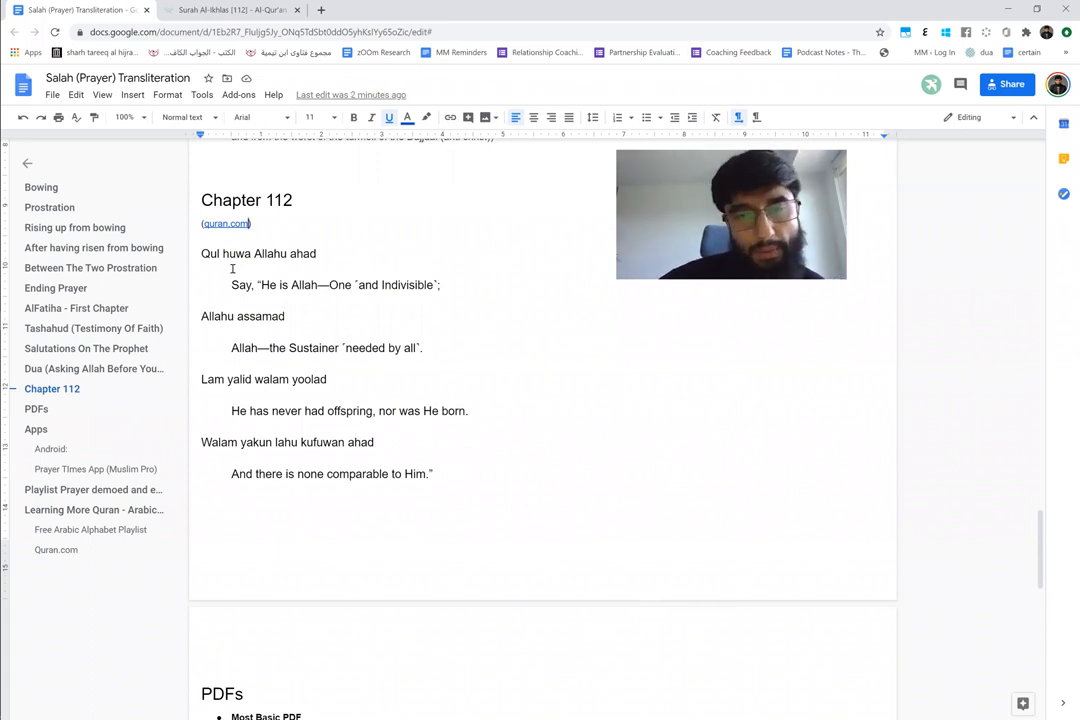
pyautogui.scroll(-3)
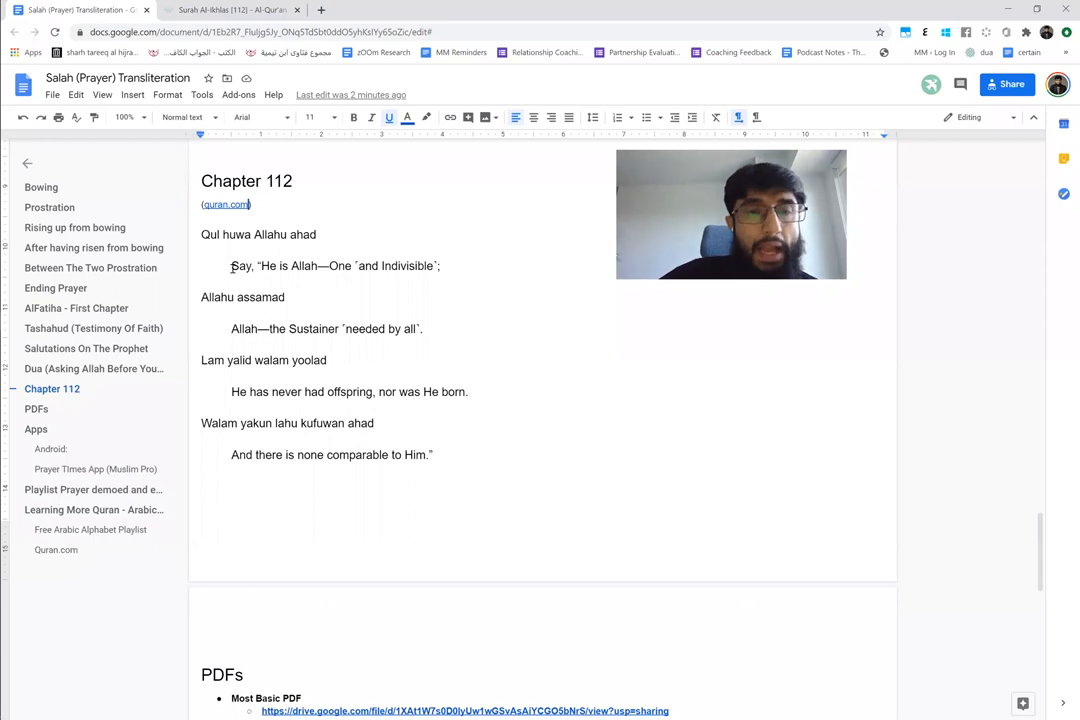
pyautogui.scroll(-3)
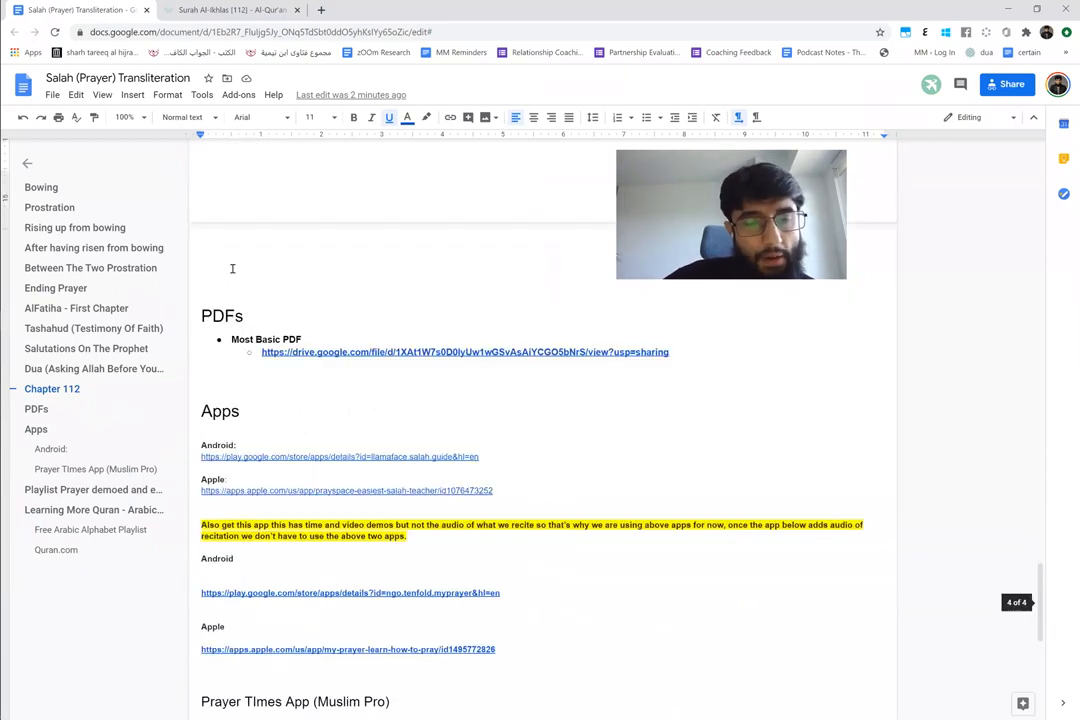
pyautogui.scroll(-3)
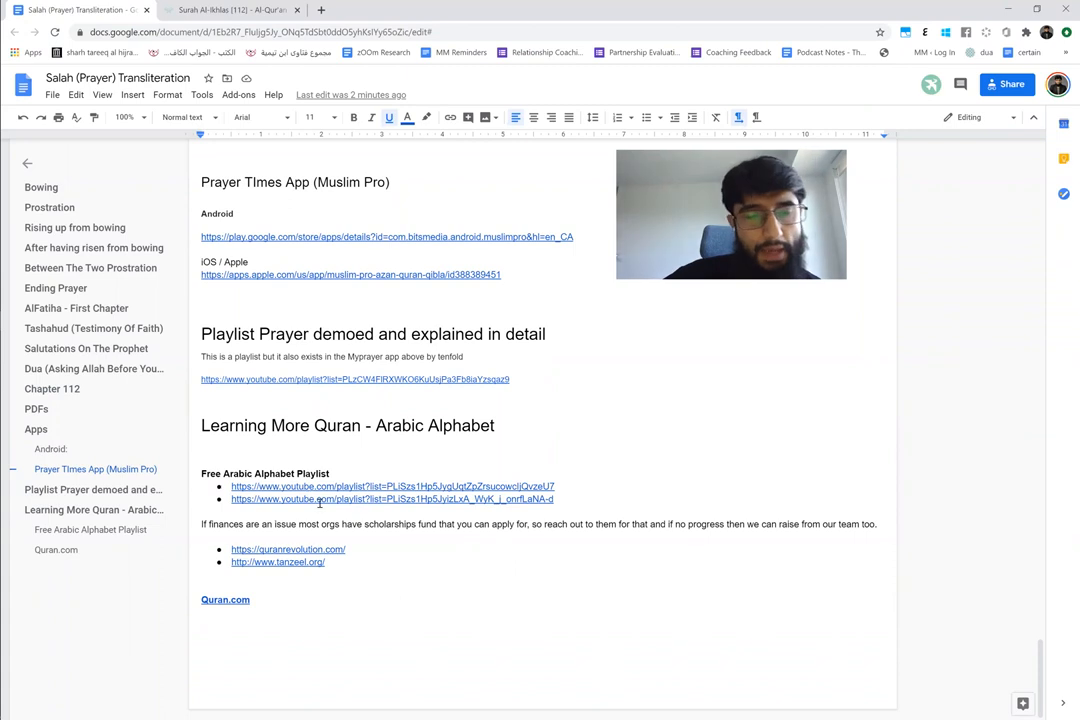
pyautogui.scroll(-3)
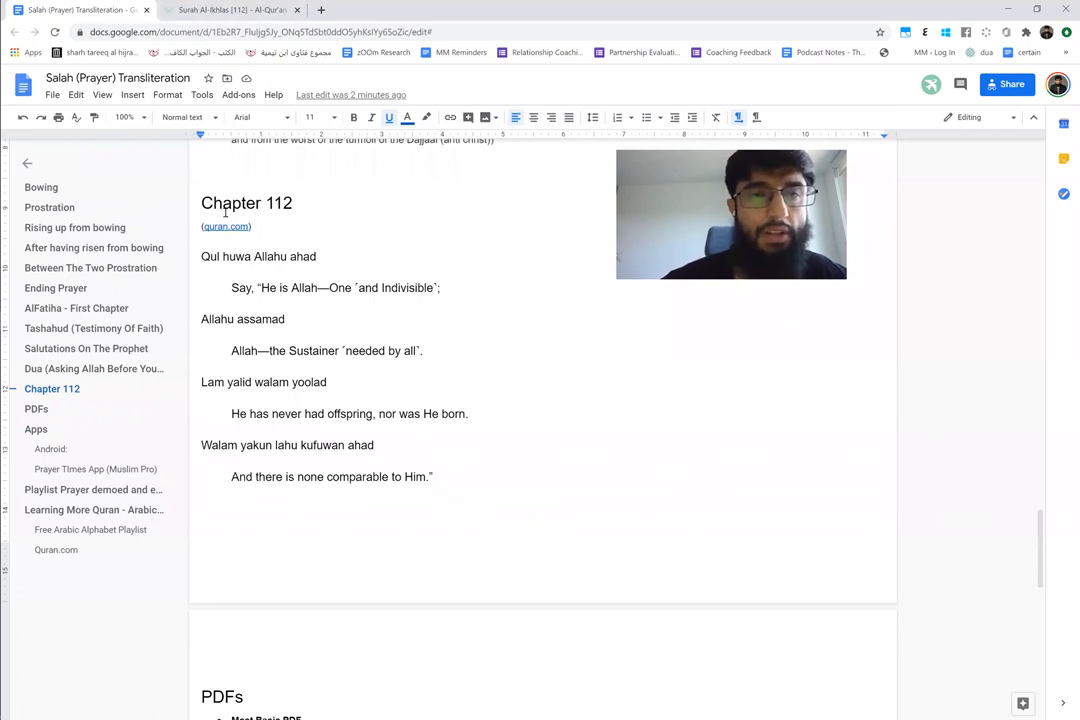
pyautogui.click(230, 9)
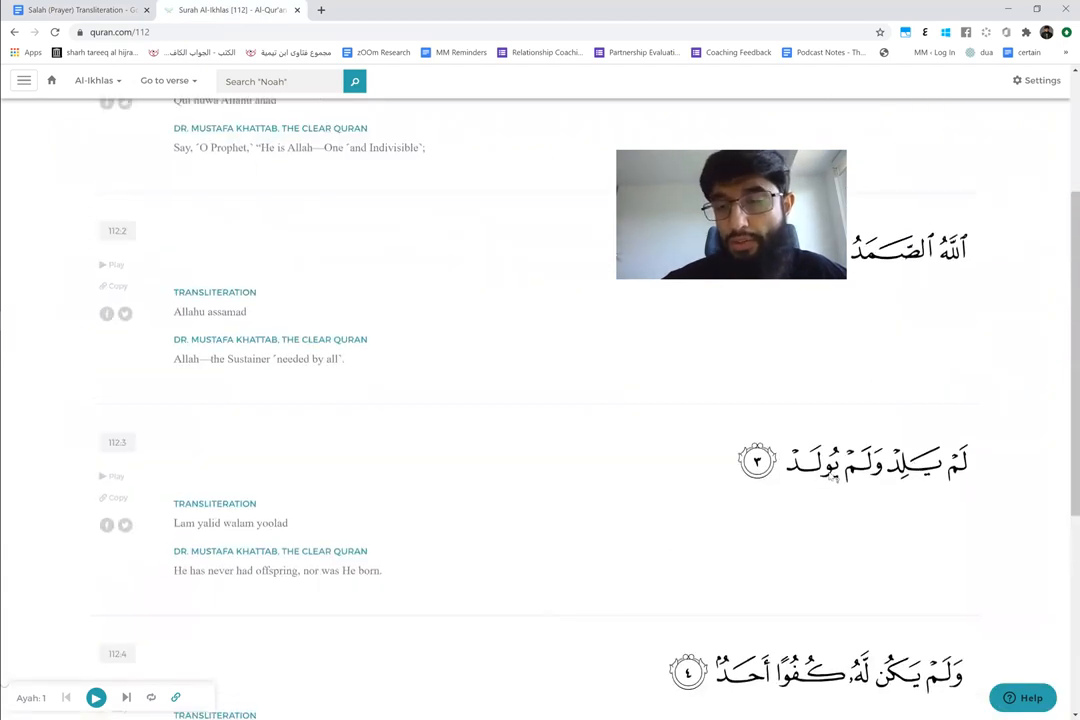
pyautogui.moveTo(915, 462)
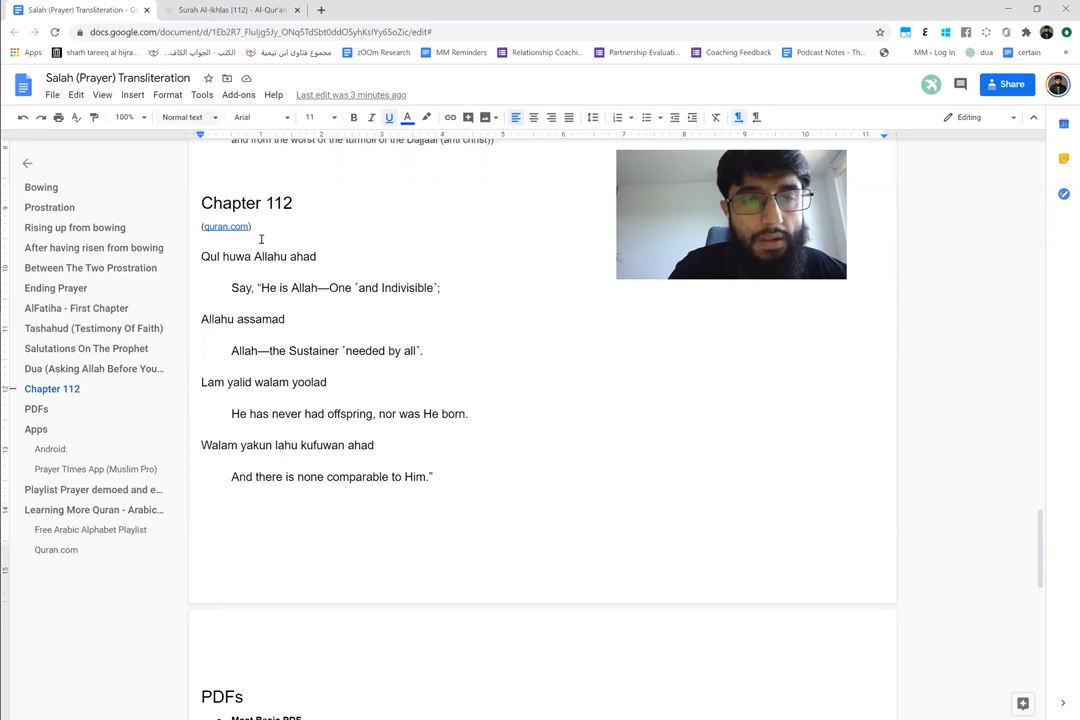
pyautogui.doubleClick(270, 256)
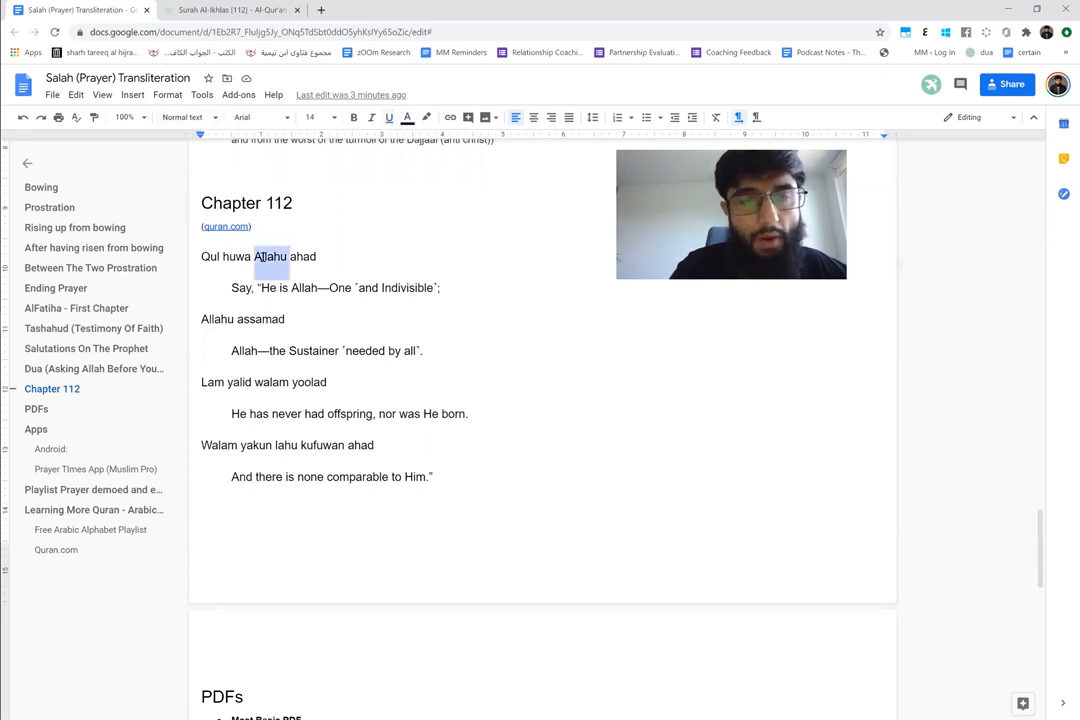
pyautogui.tripleClick(258, 256)
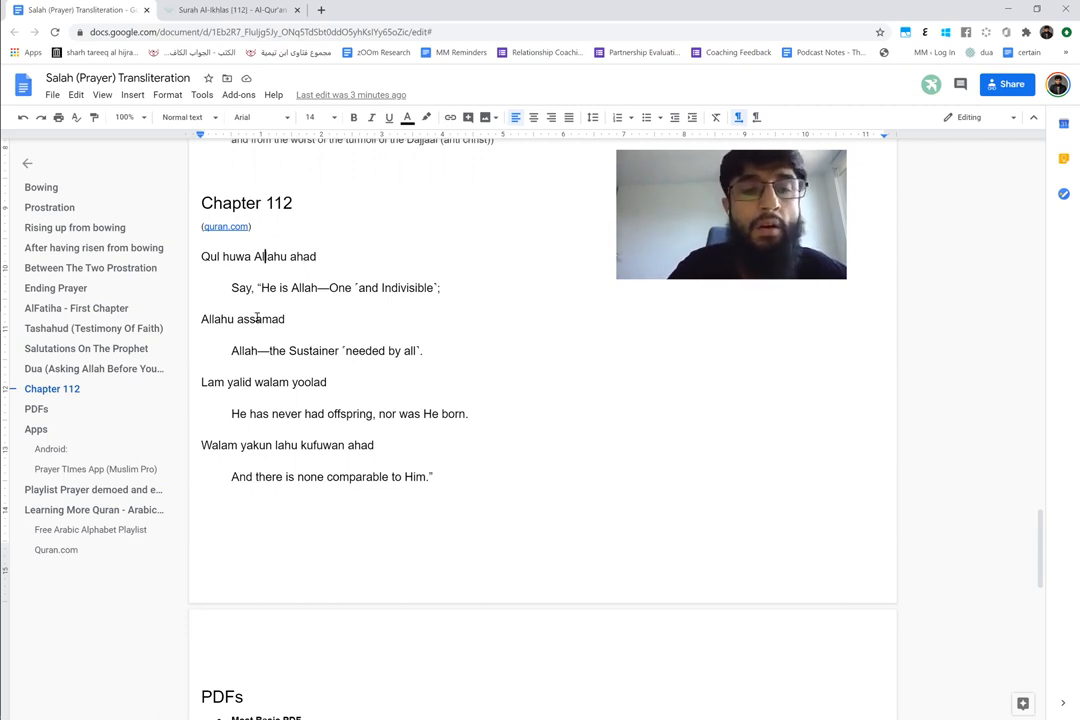
pyautogui.tripleClick(243, 318)
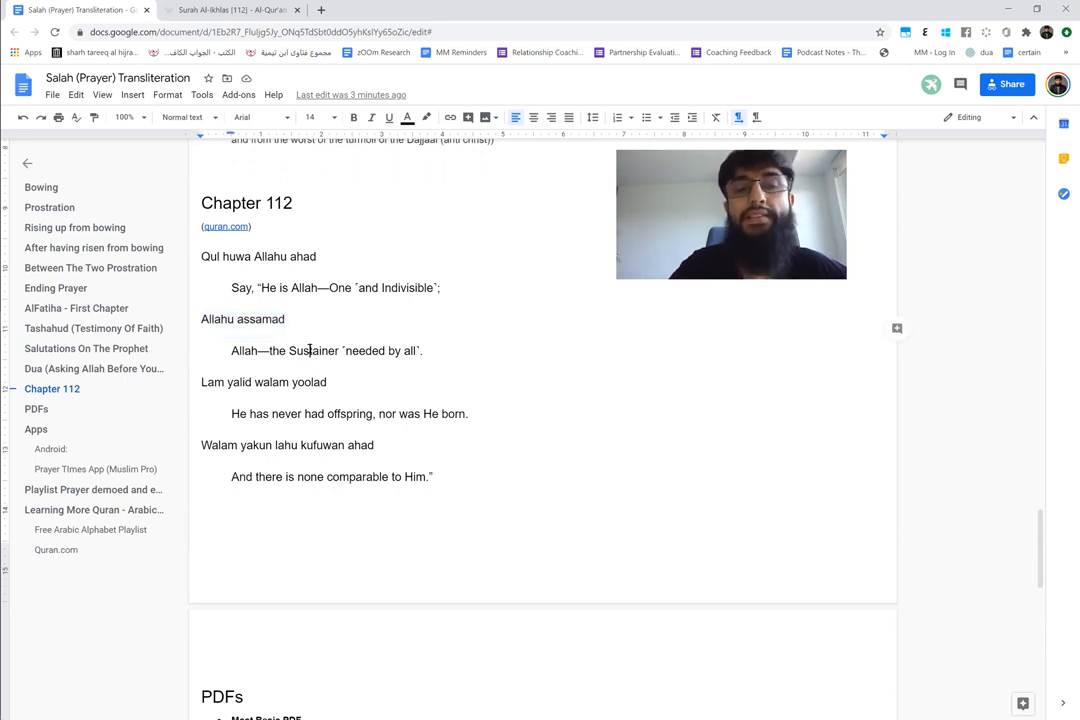
pyautogui.doubleClick(313, 351)
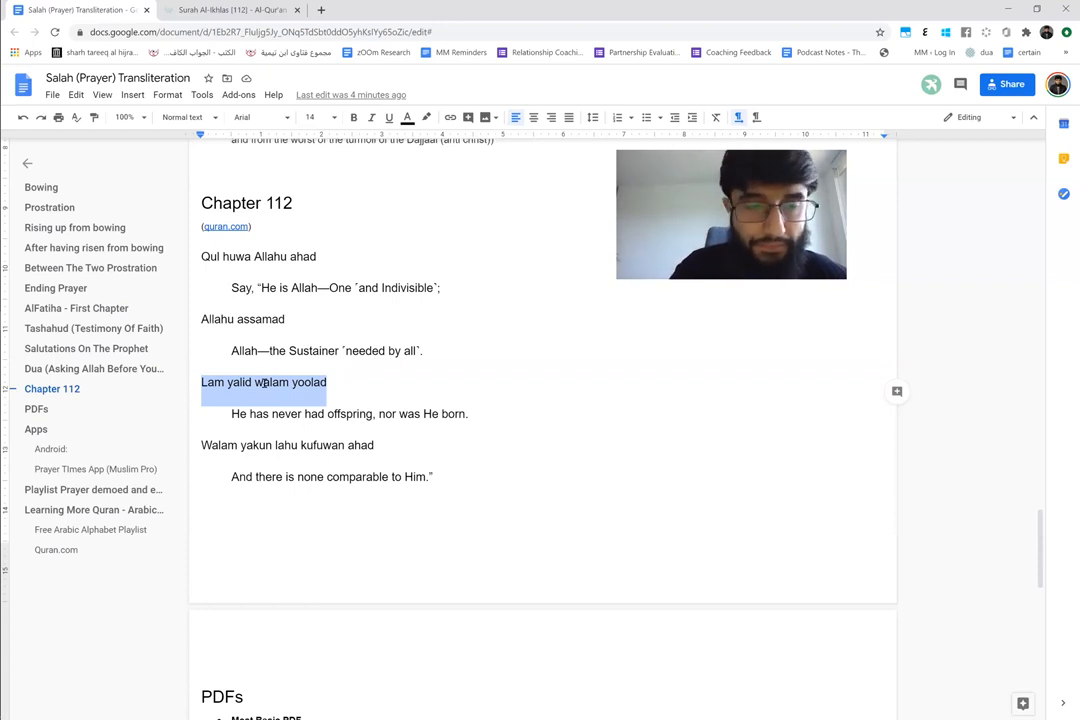
pyautogui.click(258, 445)
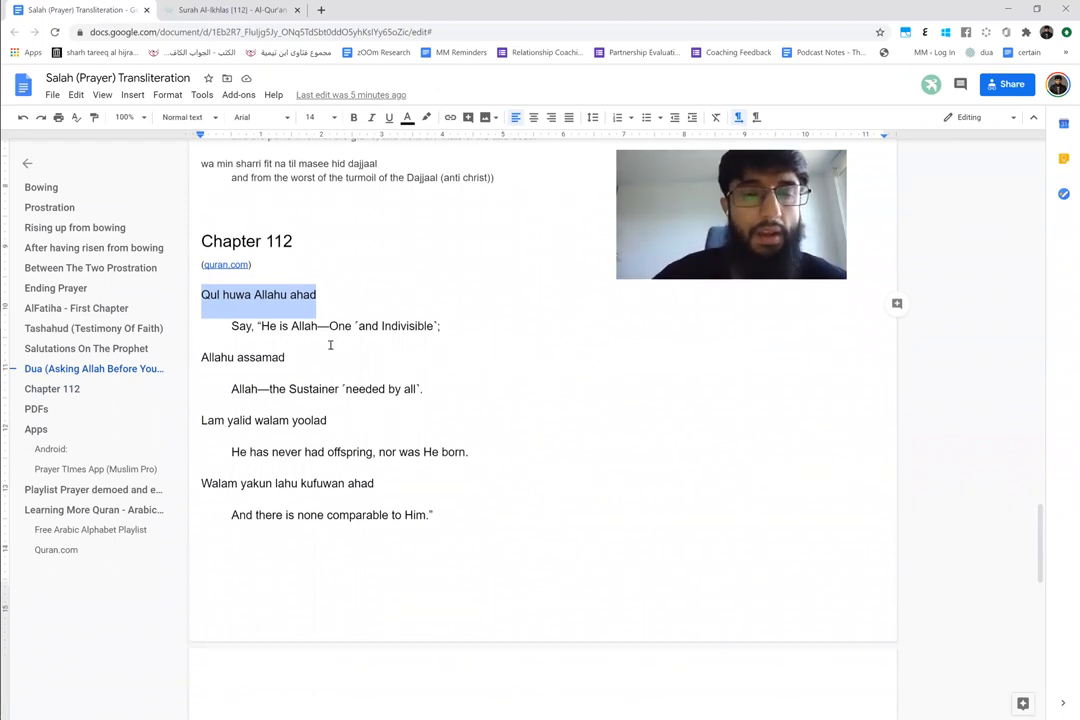
pyautogui.click(326, 326)
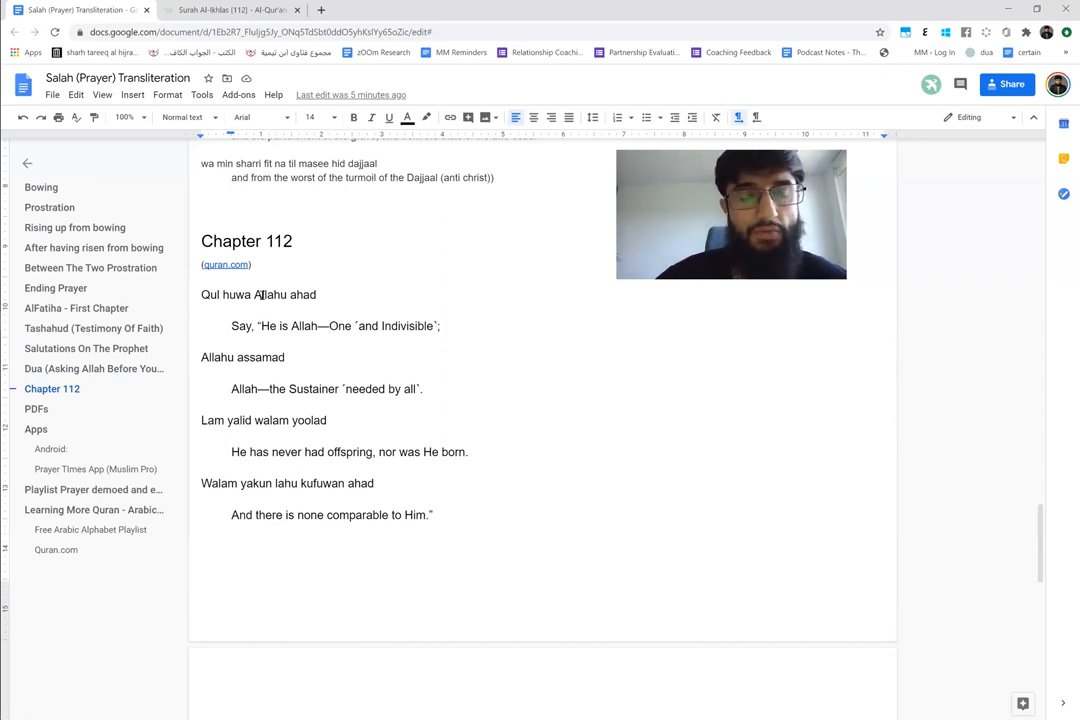
pyautogui.tripleClick(258, 294)
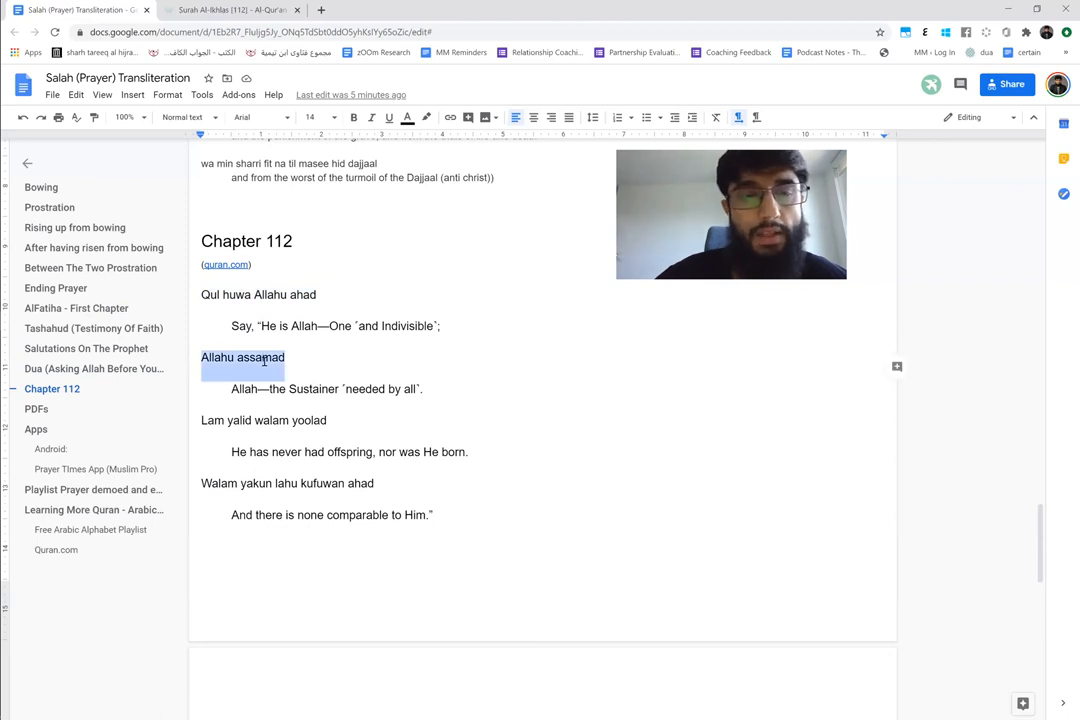
pyautogui.click(272, 420)
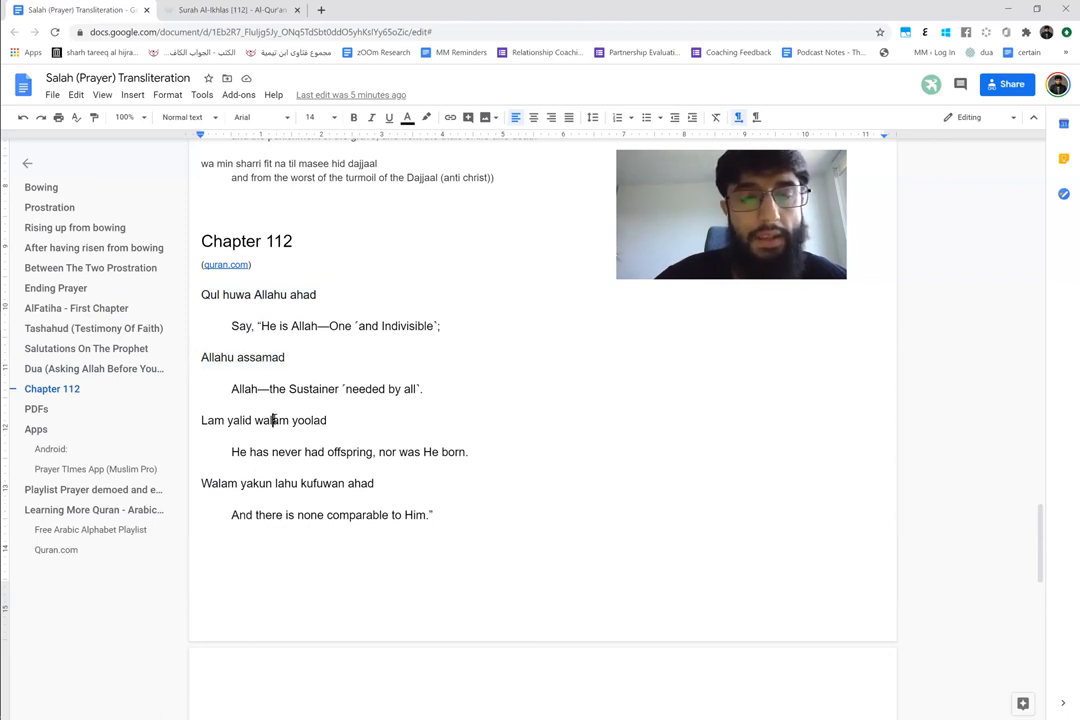